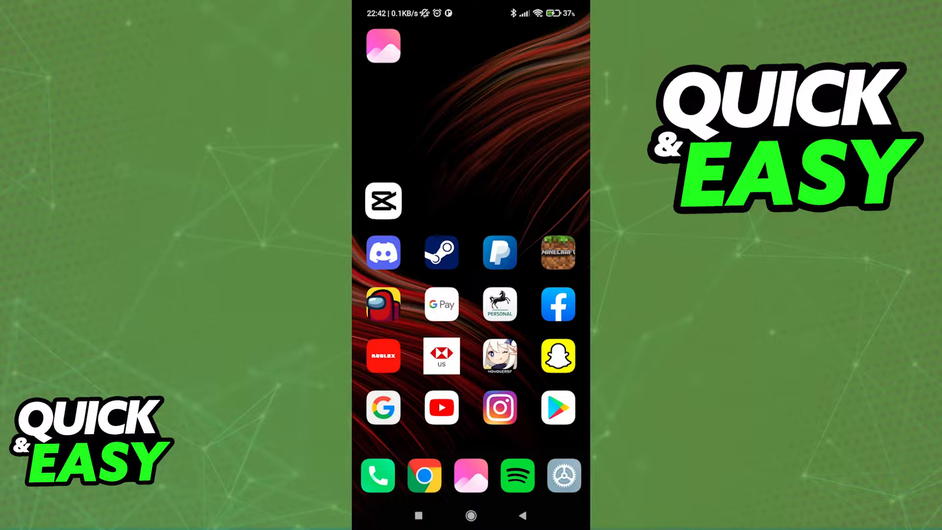
Launch CapCut from the home screen to reach its local projects list
{"action": "left_click", "coordinate": [383, 201]}
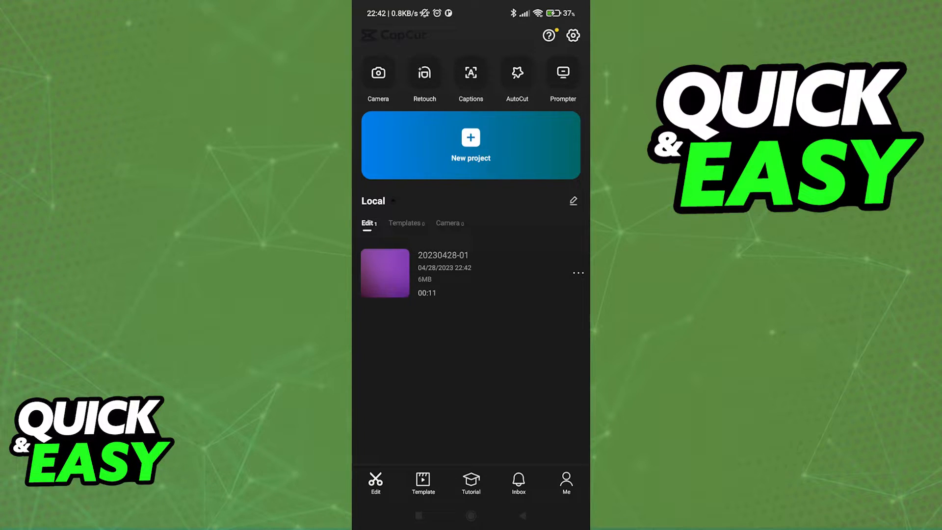
{"action": "left_click", "coordinate": [385, 274]}
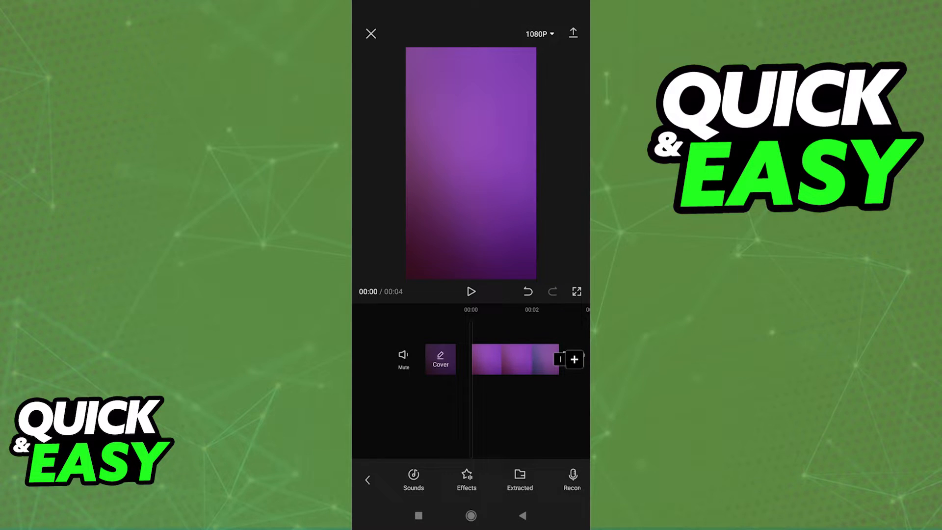
Open the Add sound library showing Funk, Vlog and Hip-Hop categories
{"action": "left_click", "coordinate": [413, 479]}
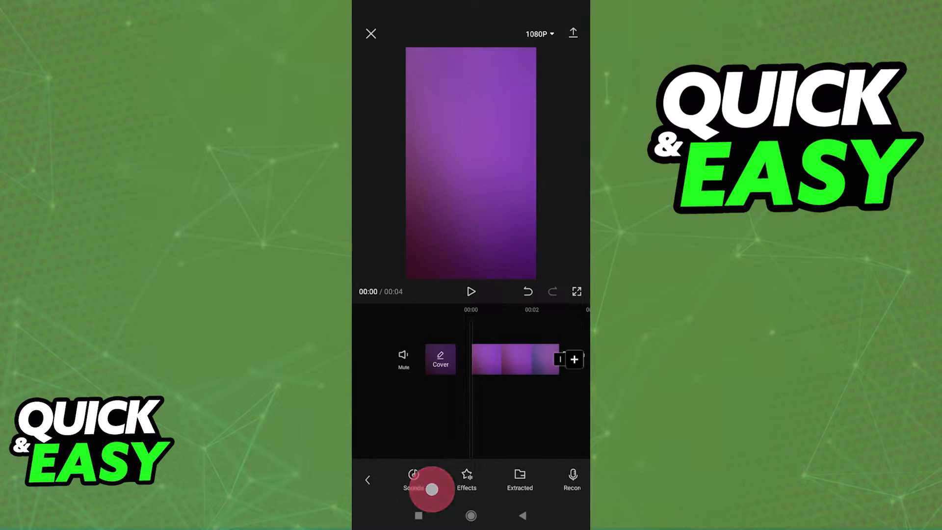
{"action": "left_click", "coordinate": [413, 480]}
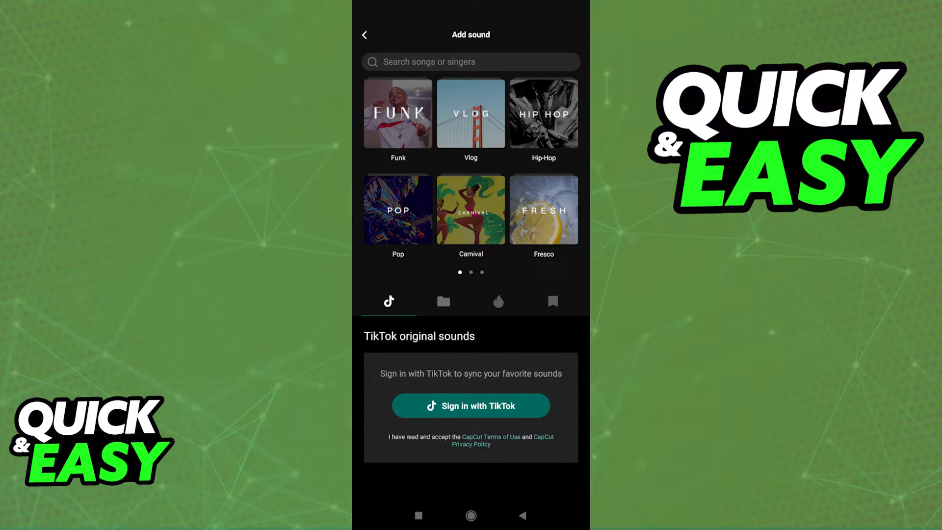
Switch to Your sounds and list device sounds, which reports none available
{"action": "left_click", "coordinate": [446, 301]}
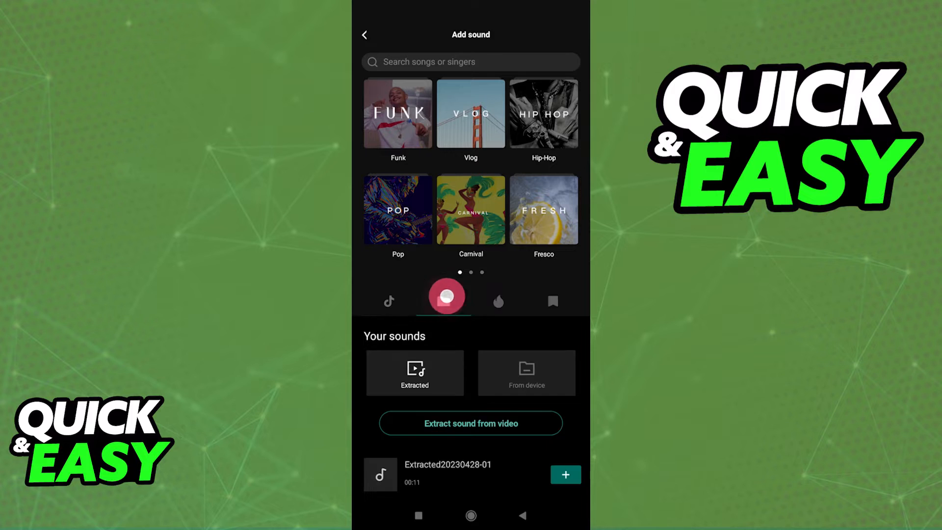
{"action": "left_click", "coordinate": [442, 301]}
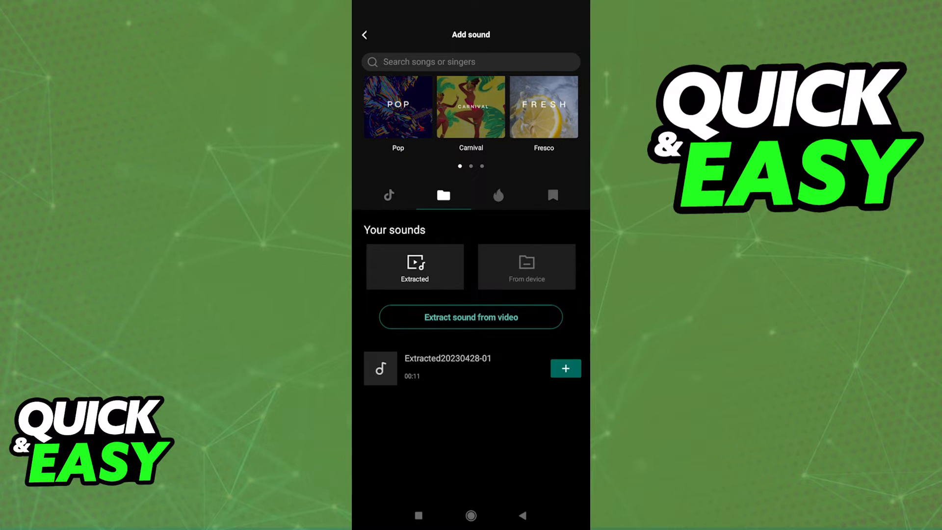
{"action": "left_click", "coordinate": [526, 266]}
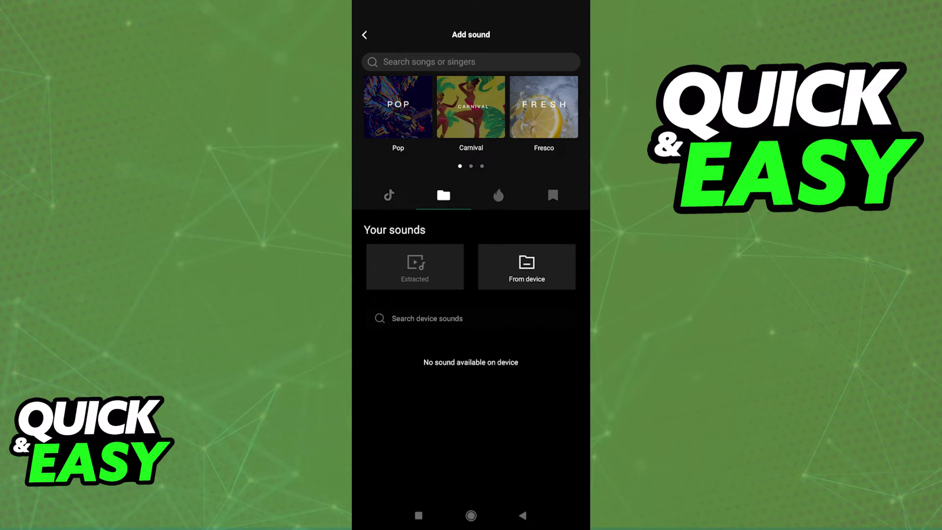
{"action": "left_click", "coordinate": [414, 266]}
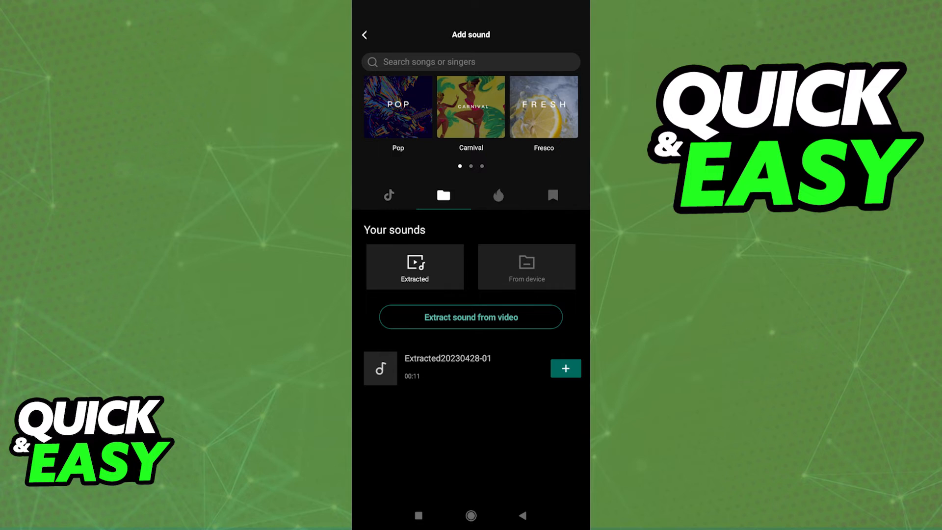
{"action": "left_click", "coordinate": [565, 368]}
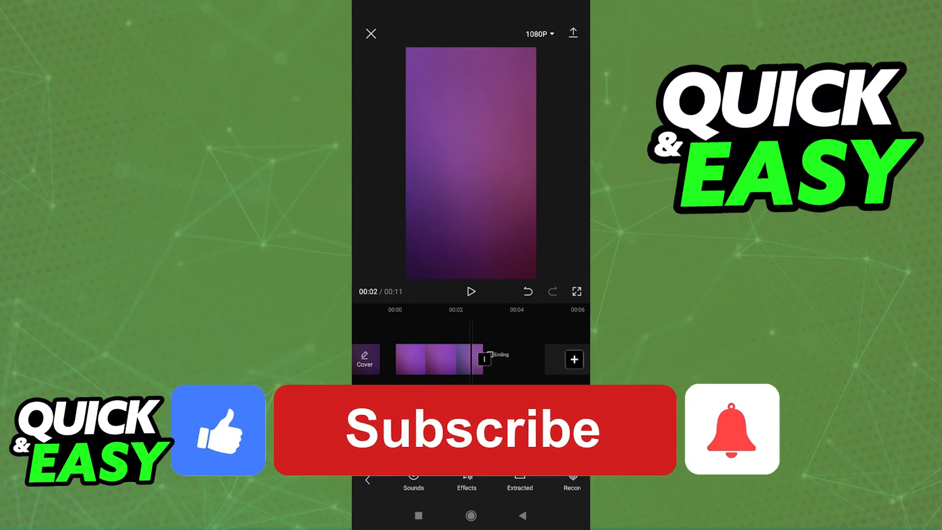
{"action": "left_click", "coordinate": [474, 429]}
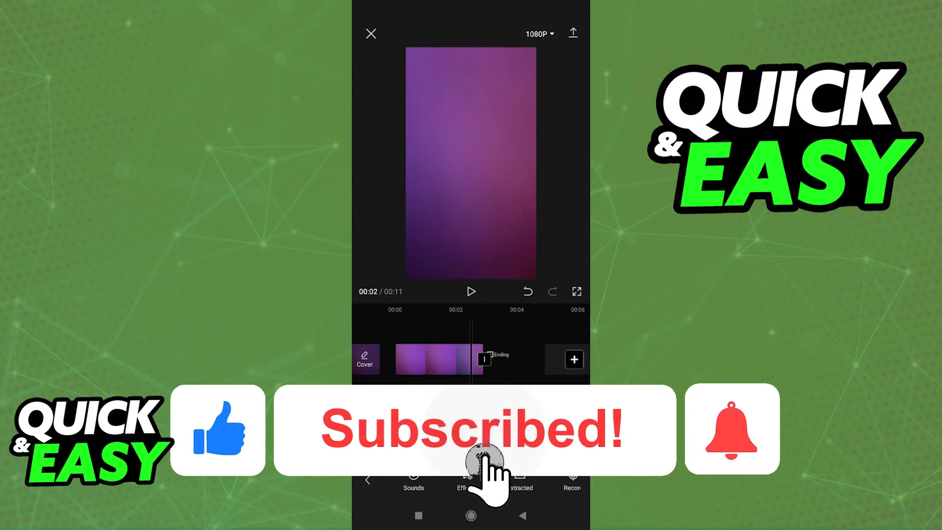
{"action": "left_click", "coordinate": [733, 429]}
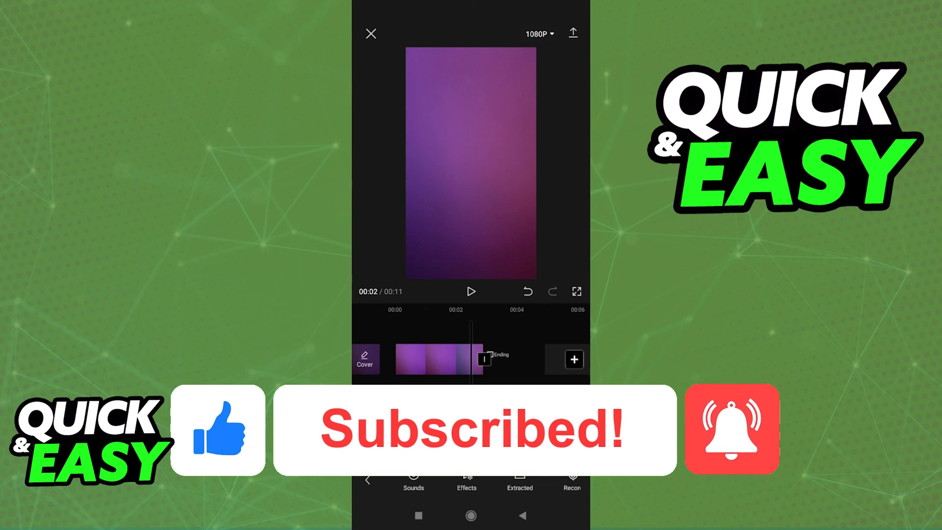